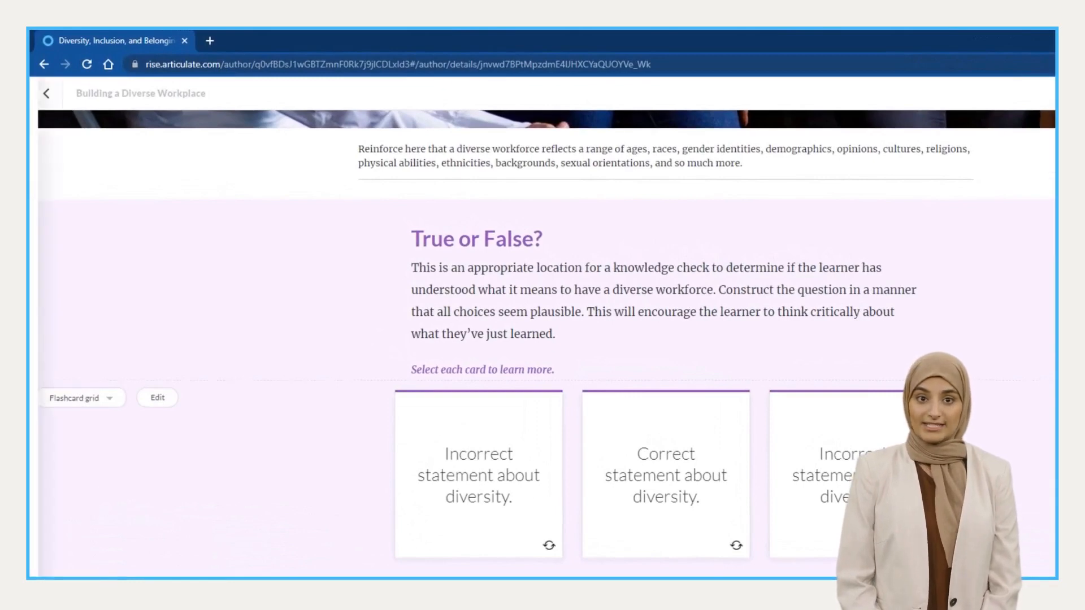
Choose the True or False heading, text and flashcard blocks for a new block template
left_click(157, 398)
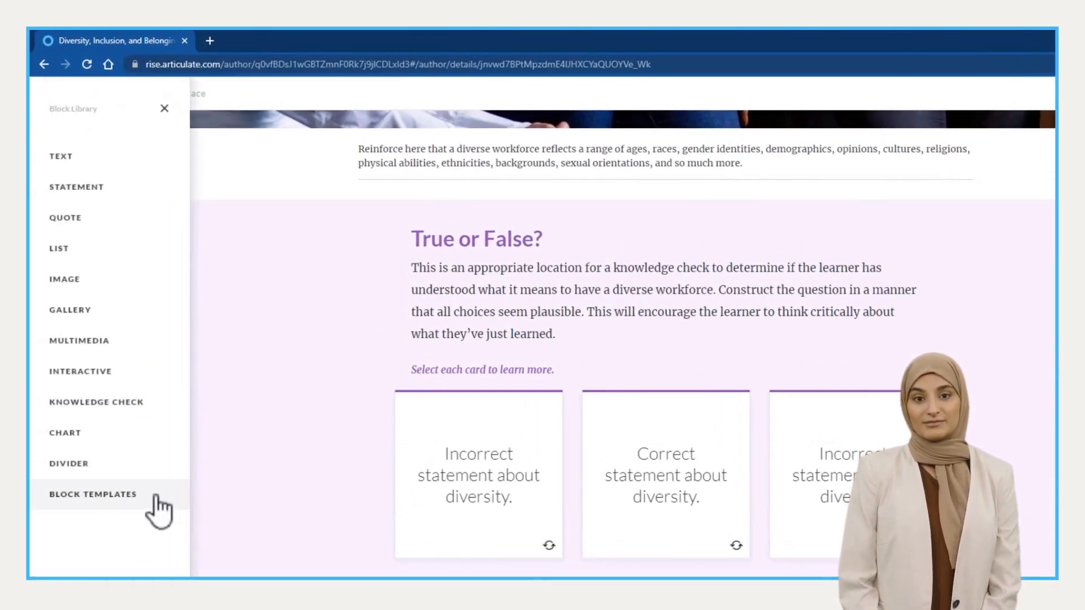
left_click(93, 496)
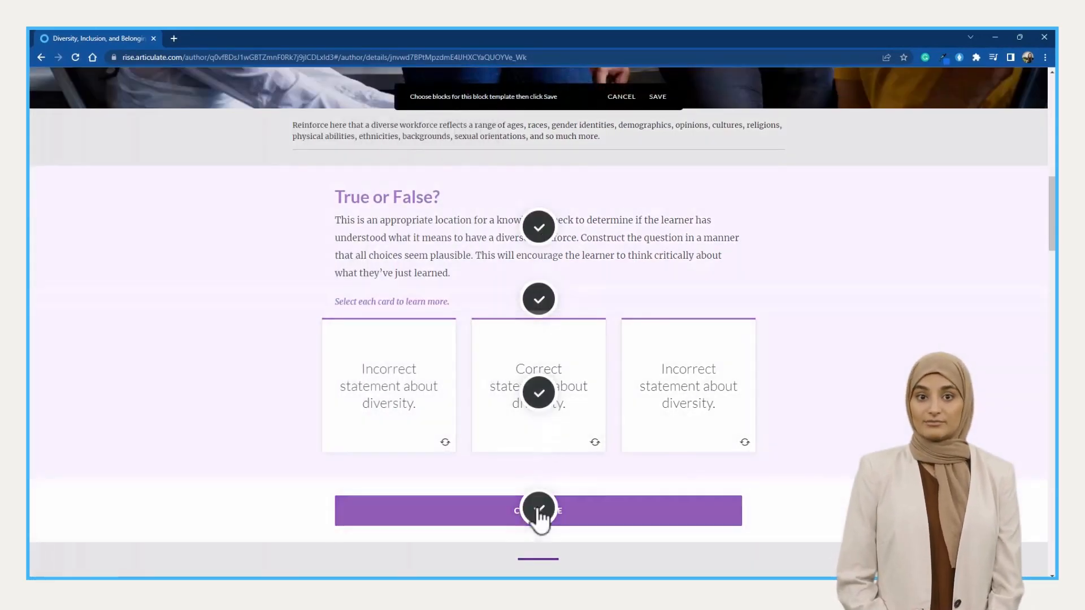
left_click(658, 96)
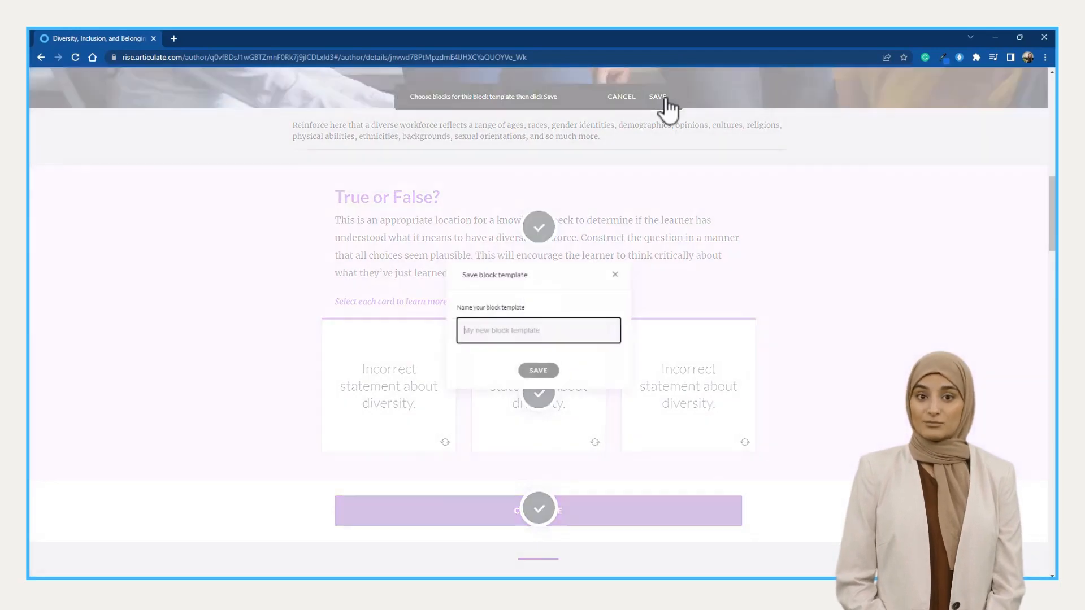
Name the block template 'Synthesia - True or False' and save it
type("Synthesia - True or")
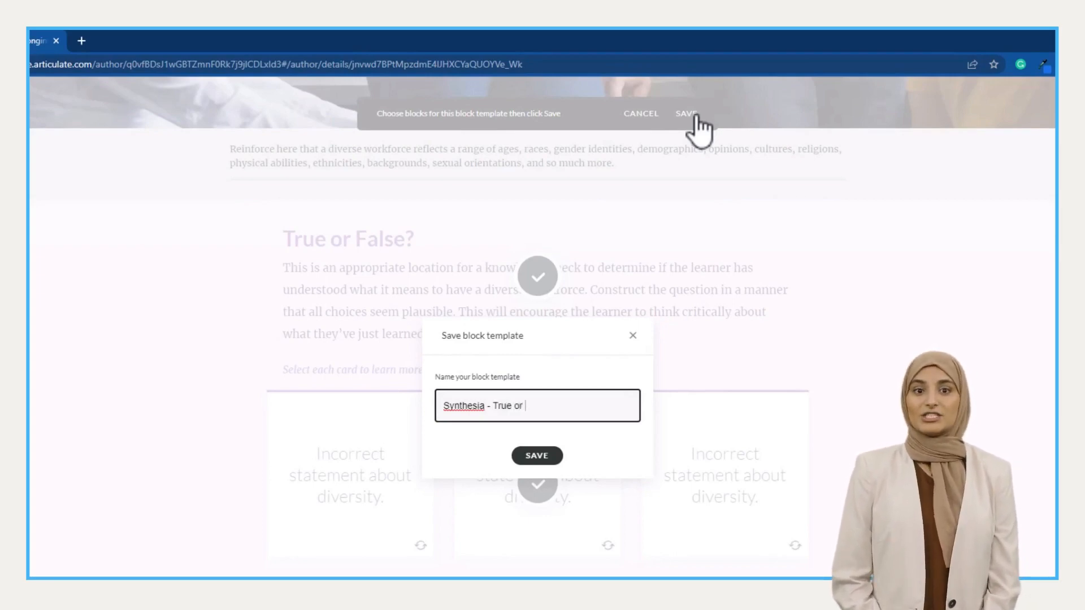
type("False")
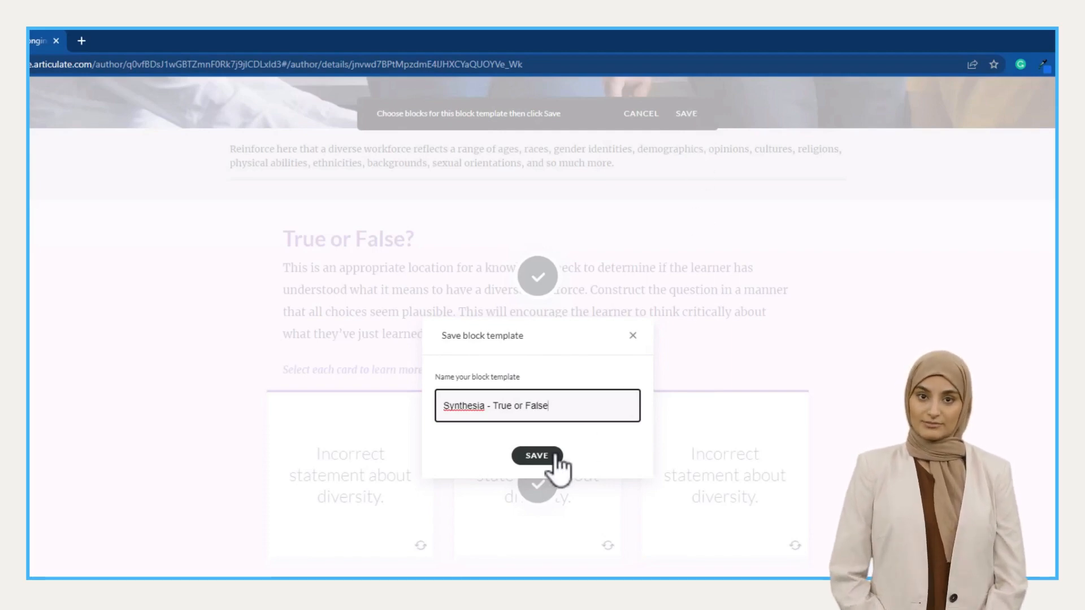
left_click(537, 455)
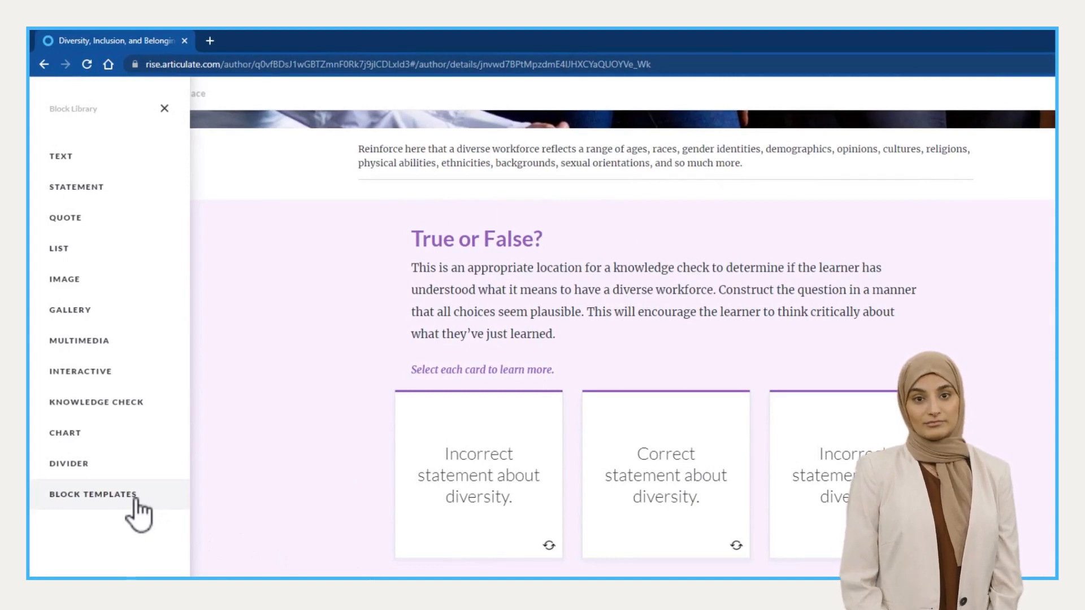
Confirm 'Synthesia - True or False' in the saved templates list, then return to the all-content dashboard
left_click(93, 495)
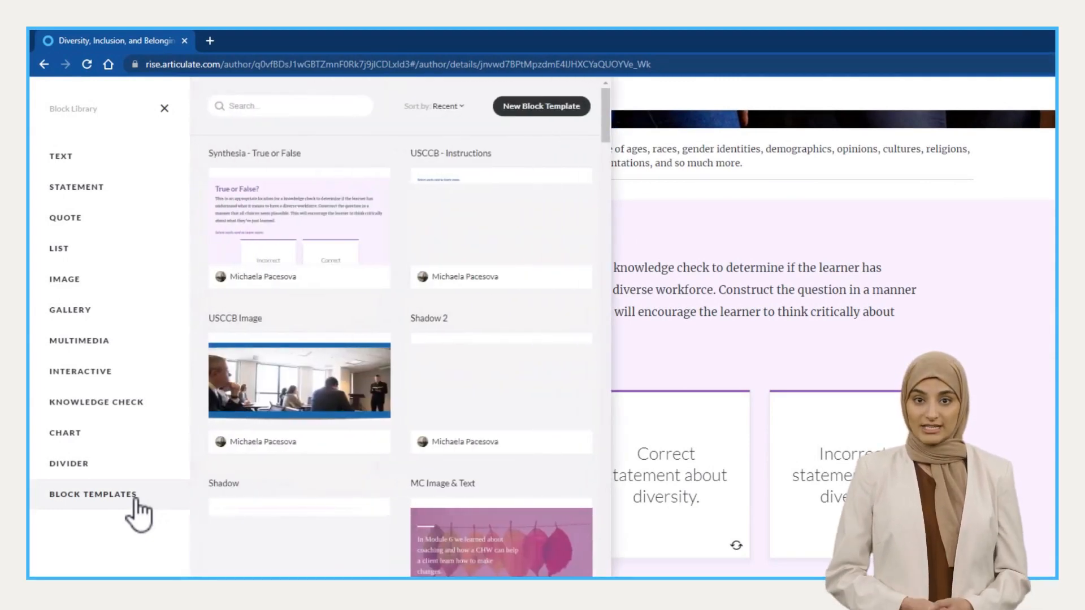
mouse_move(357, 239)
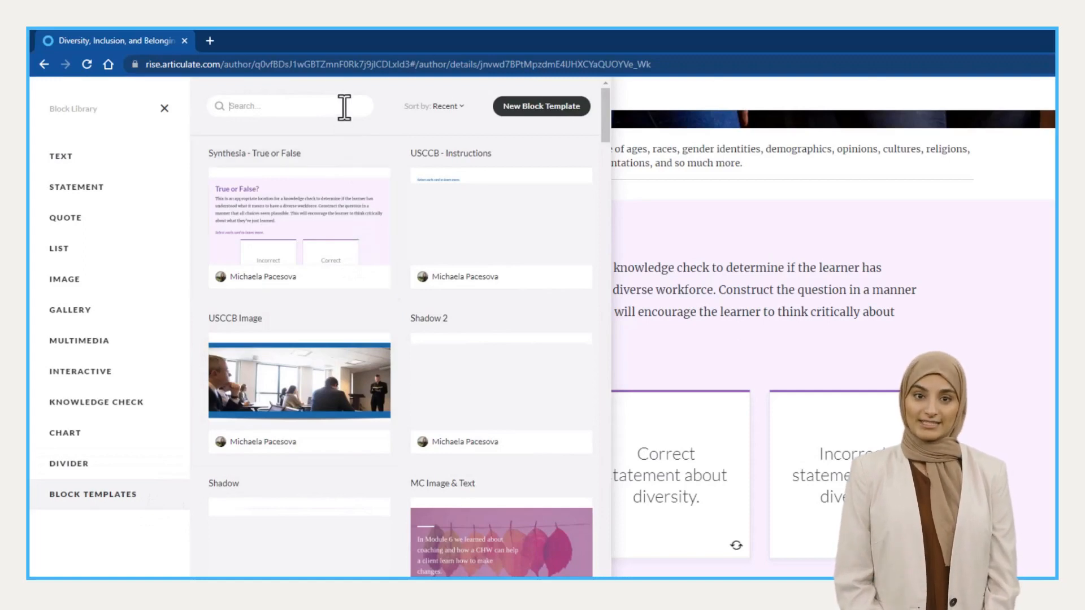
mouse_move(417, 134)
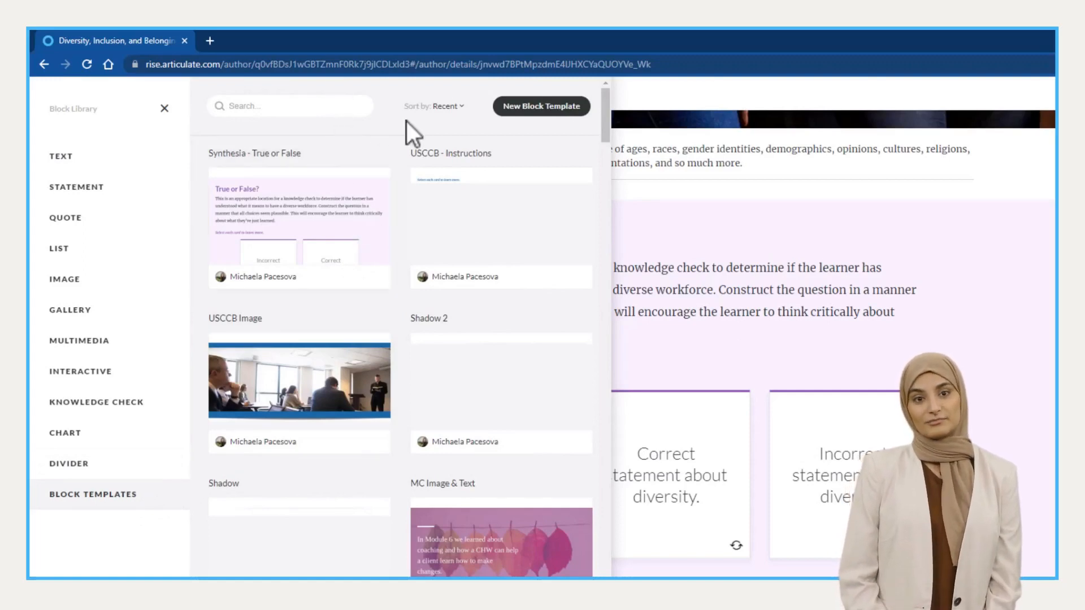
left_click(449, 106)
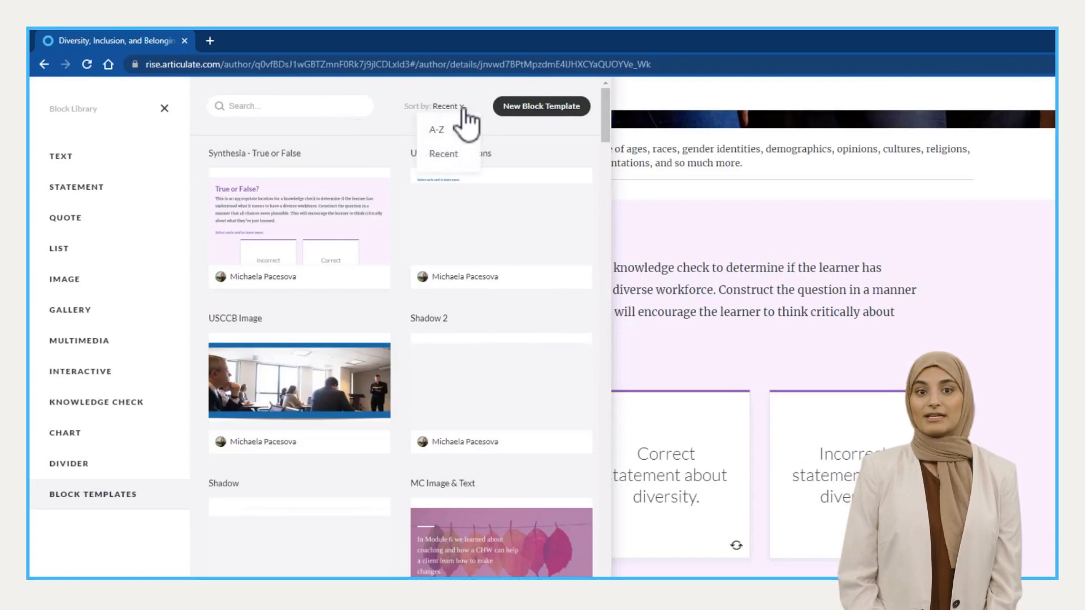
mouse_move(457, 146)
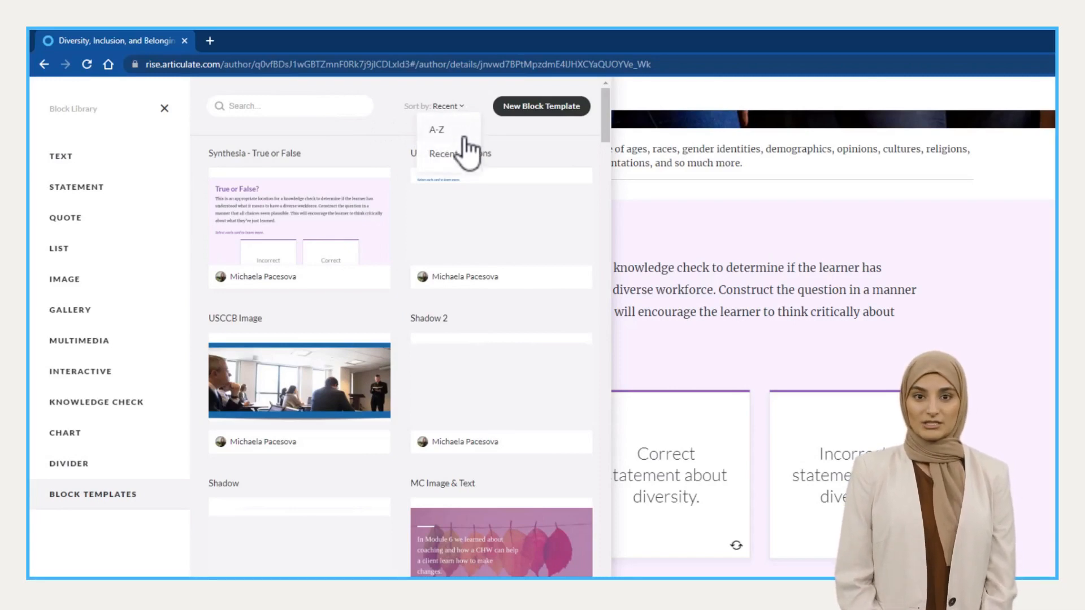
mouse_move(457, 170)
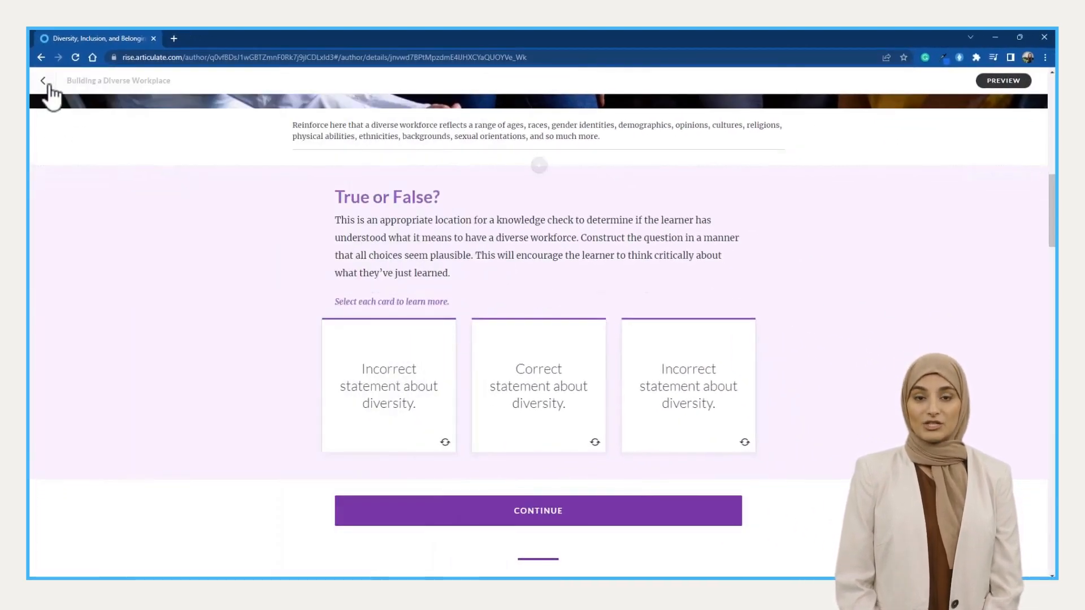
left_click(42, 80)
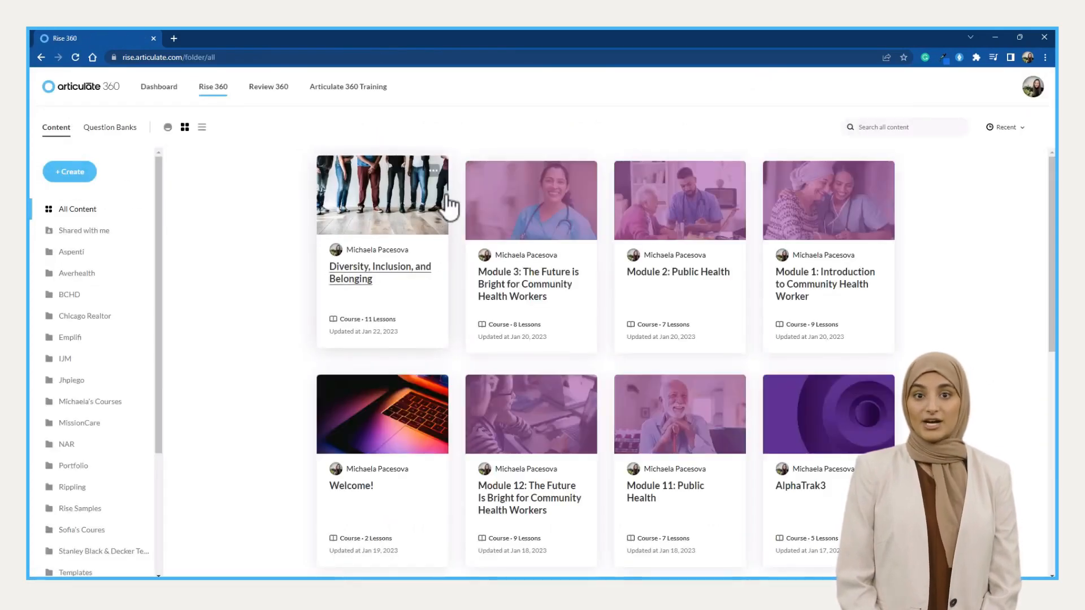
Start sending a copy of the Diversity, Inclusion, and Belonging course from its card menu
left_click(433, 171)
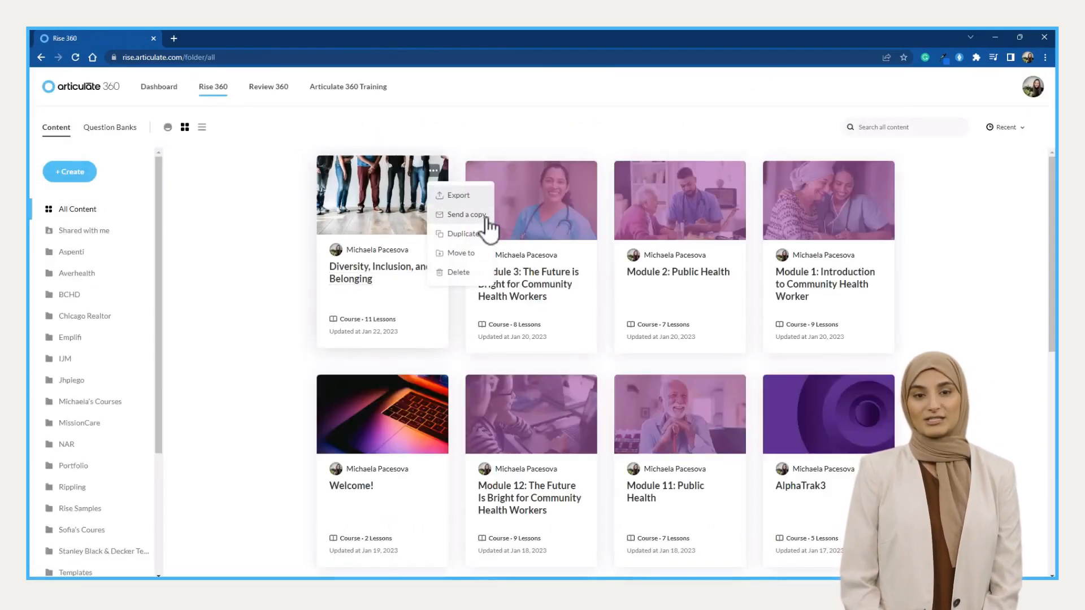
left_click(466, 215)
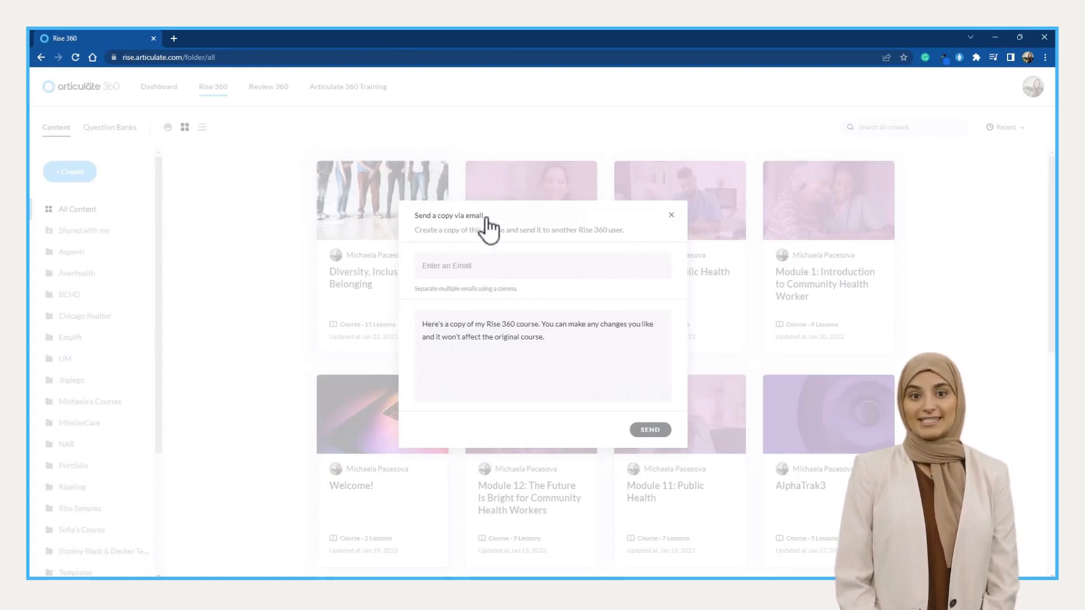